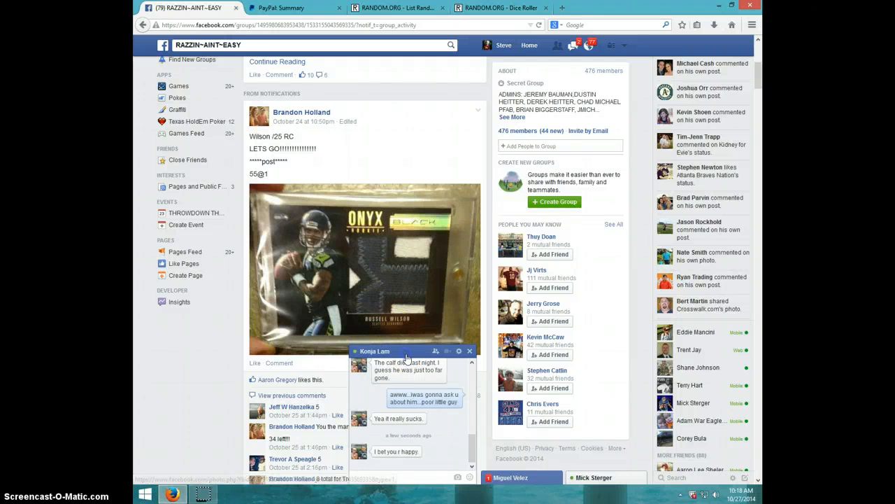
# Step: Close the chat and copy the entrant names from the Facebook card post comment
pyautogui.click(469, 350)
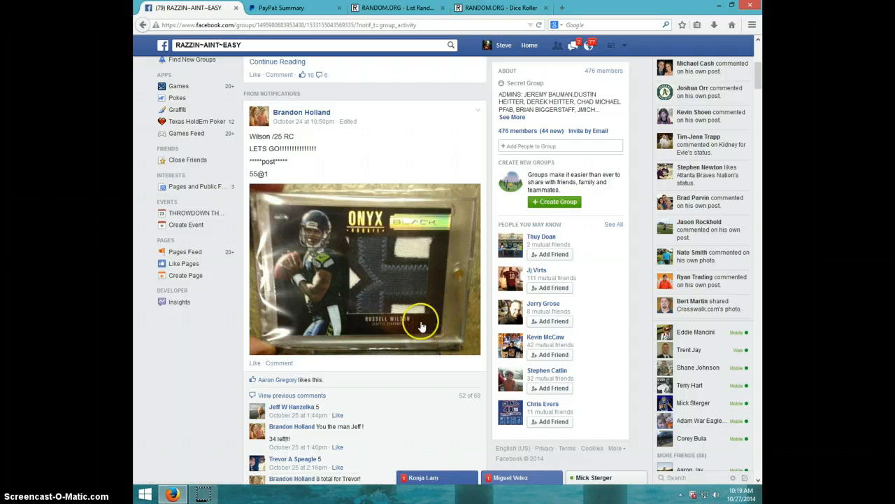
pyautogui.scroll(-3)
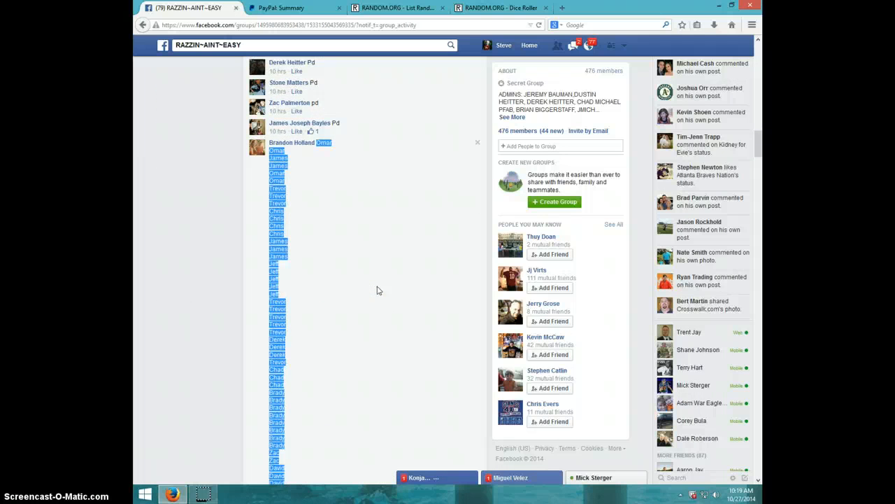
pyautogui.rightClick(280, 279)
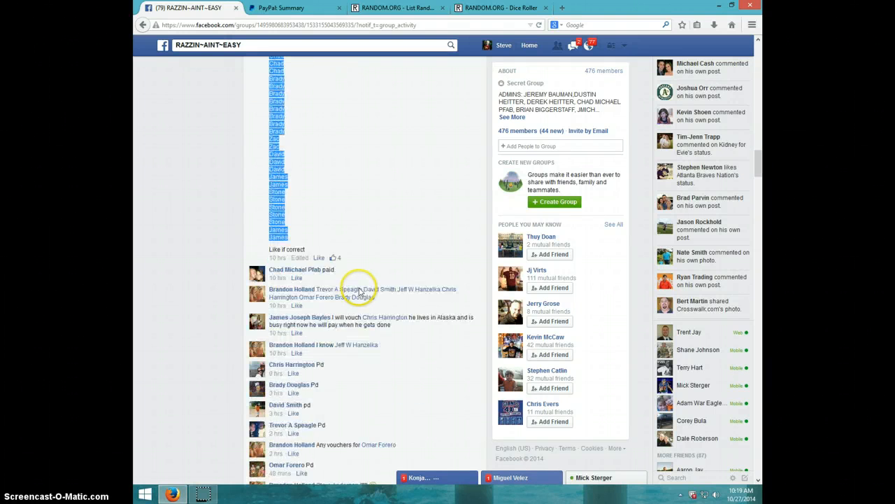
pyautogui.scroll(-3)
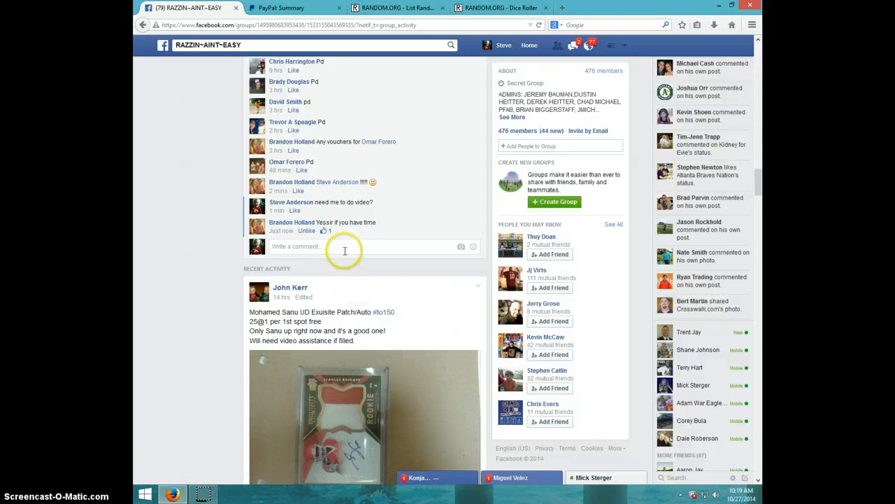
# Step: Comment LIVE on the card post, then roll two dice on RANDOM.ORG (four and five)
pyautogui.write('L')
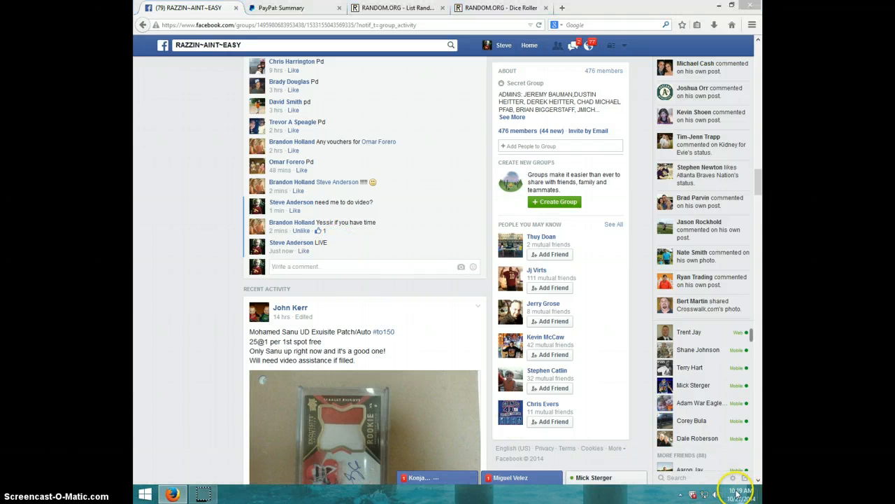
pyautogui.click(716, 492)
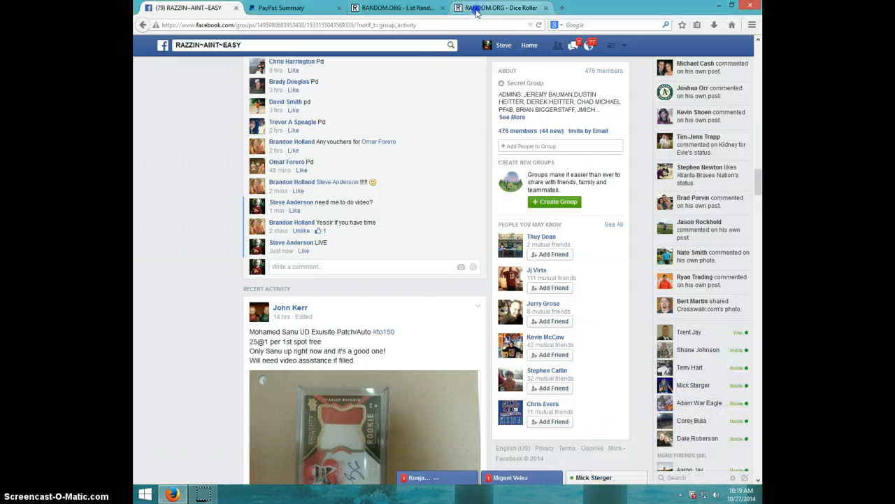
pyautogui.click(501, 8)
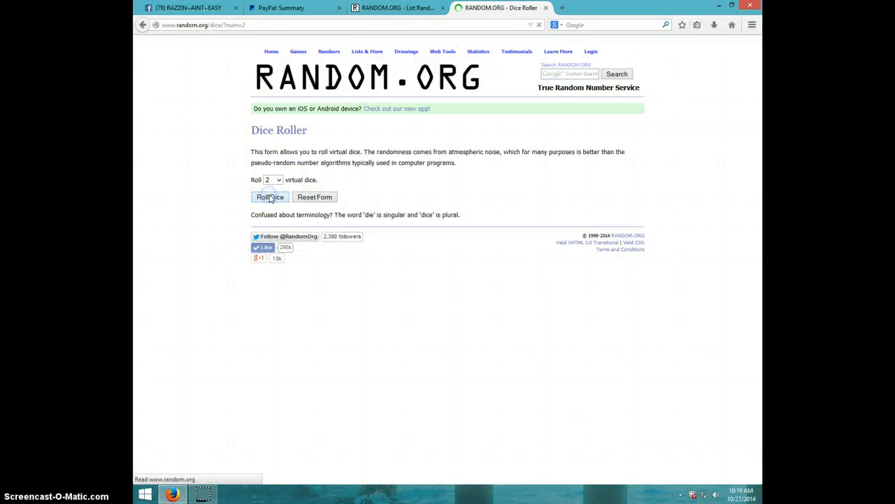
pyautogui.click(269, 197)
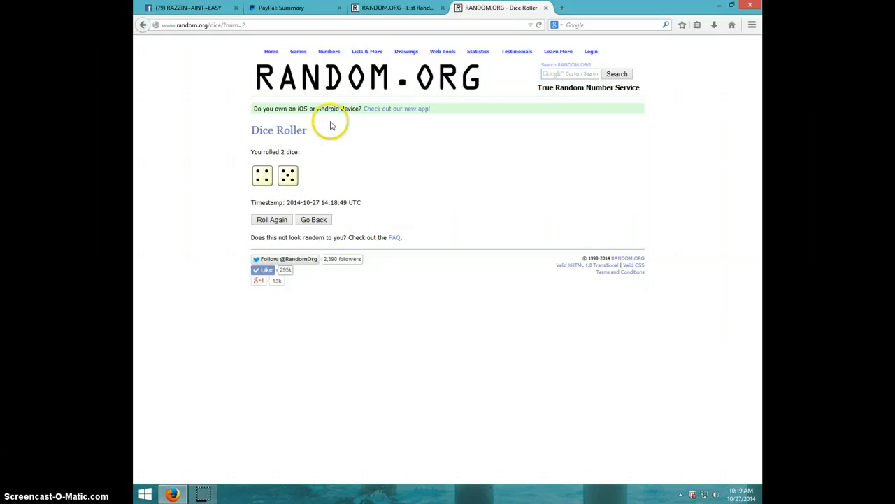
# Step: Paste the copied entrant names into the List Randomizer box and recheck the dice result
pyautogui.click(397, 8)
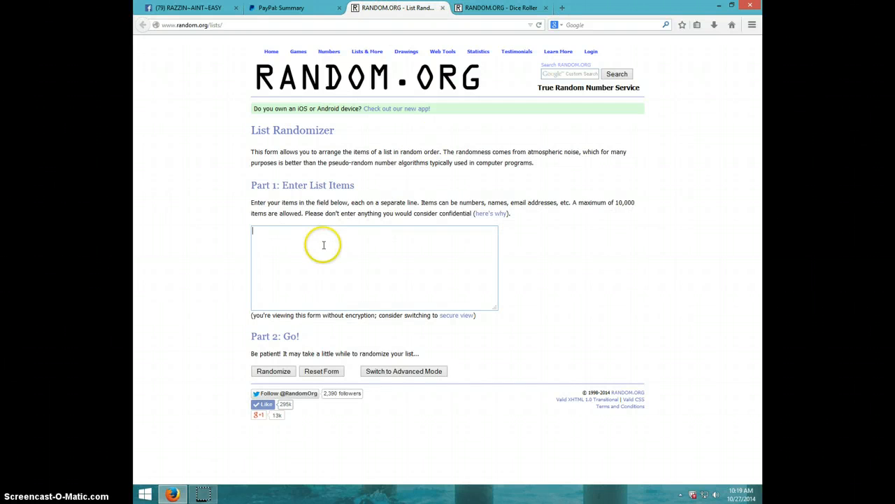
pyautogui.rightClick(323, 245)
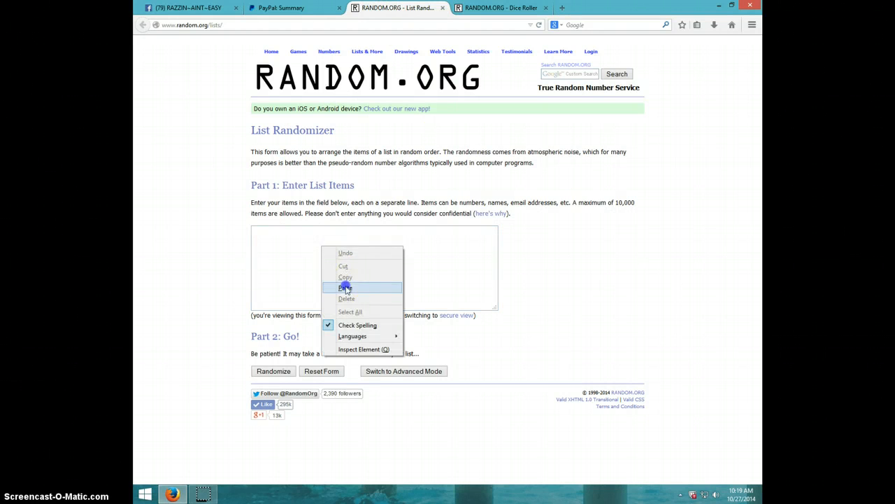
pyautogui.click(345, 287)
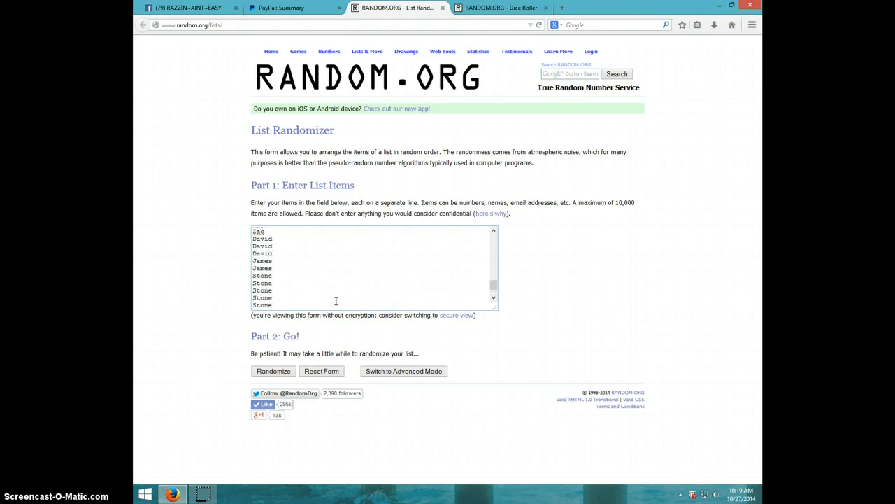
pyautogui.moveTo(494, 241); pyautogui.dragTo(494, 250)
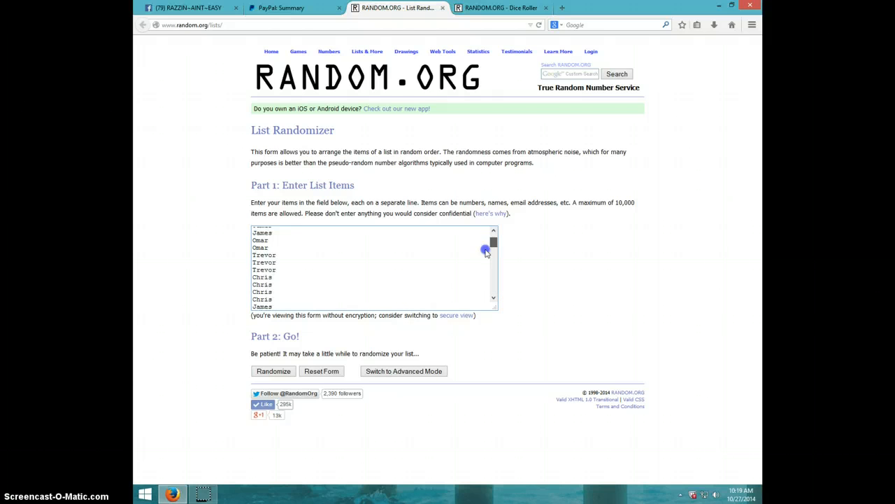
pyautogui.moveTo(494, 242); pyautogui.dragTo(493, 289)
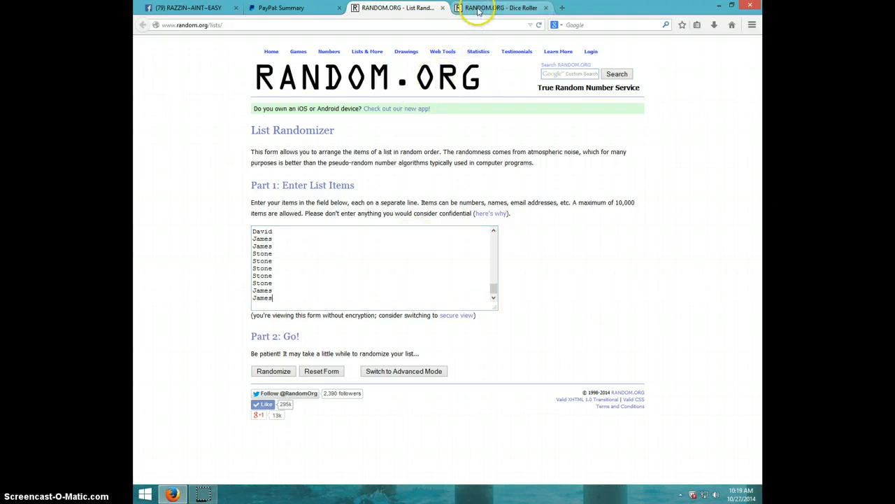
pyautogui.click(501, 7)
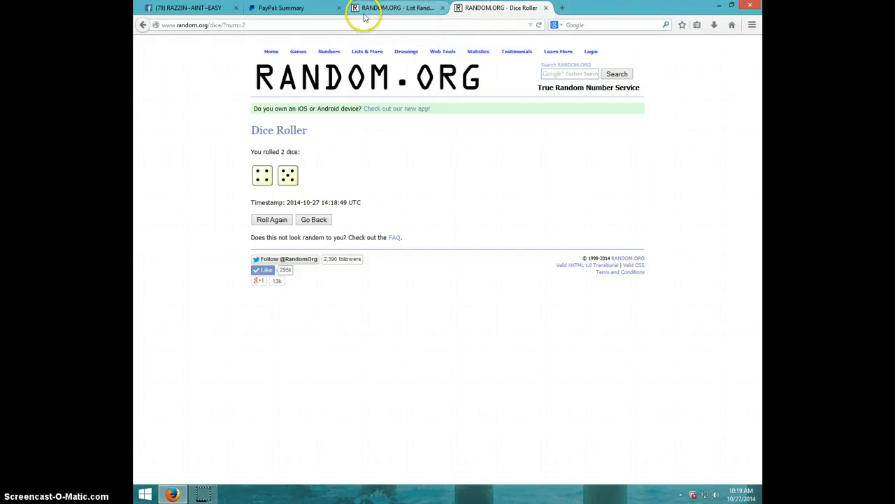
pyautogui.click(398, 7)
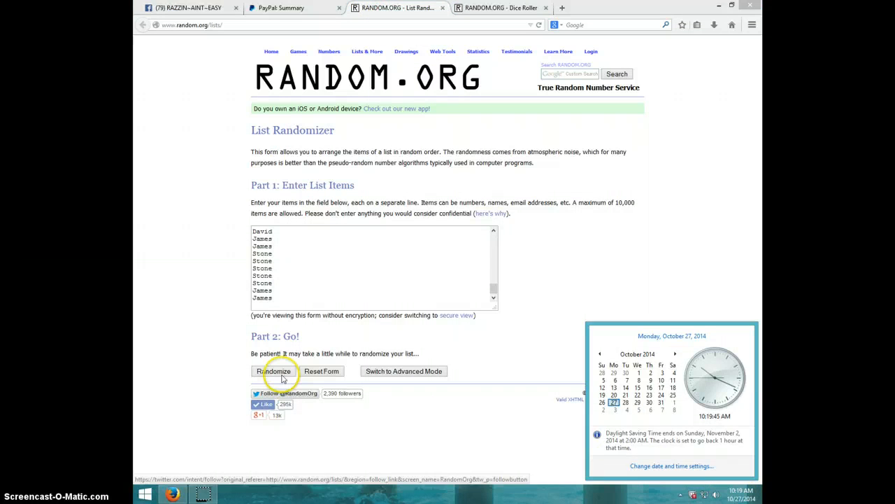
# Step: Shuffle the 55-name list six times, scrolling down to review the results
pyautogui.click(273, 370)
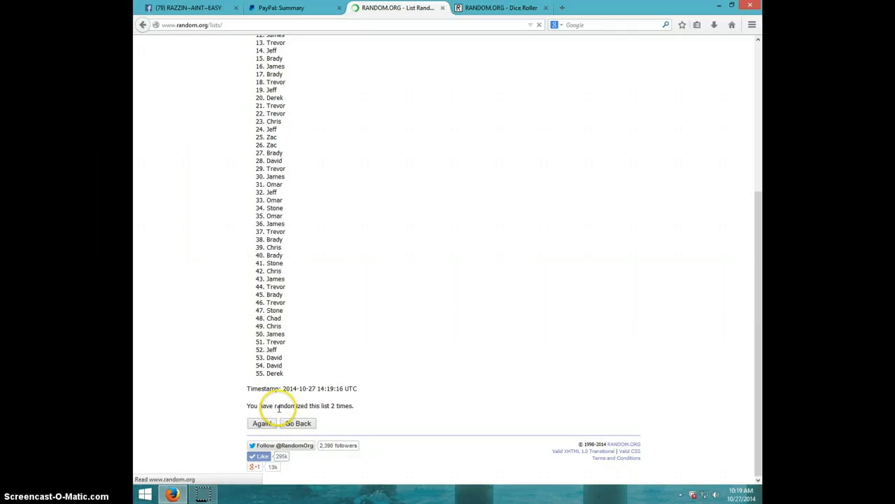
pyautogui.click(262, 423)
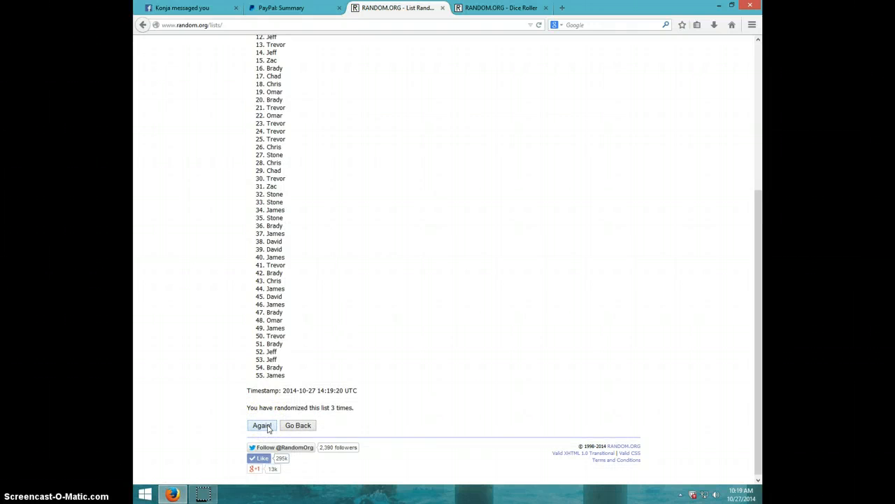
pyautogui.click(261, 424)
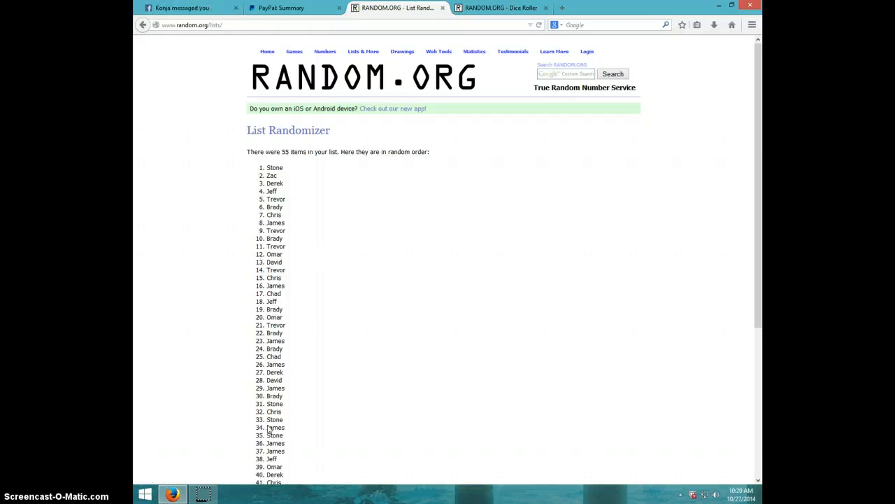
pyautogui.scroll(-3)
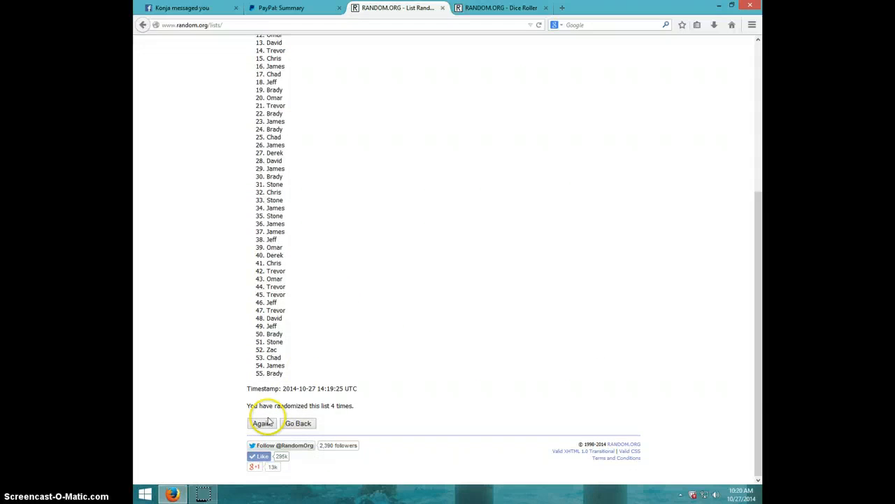
pyautogui.click(262, 423)
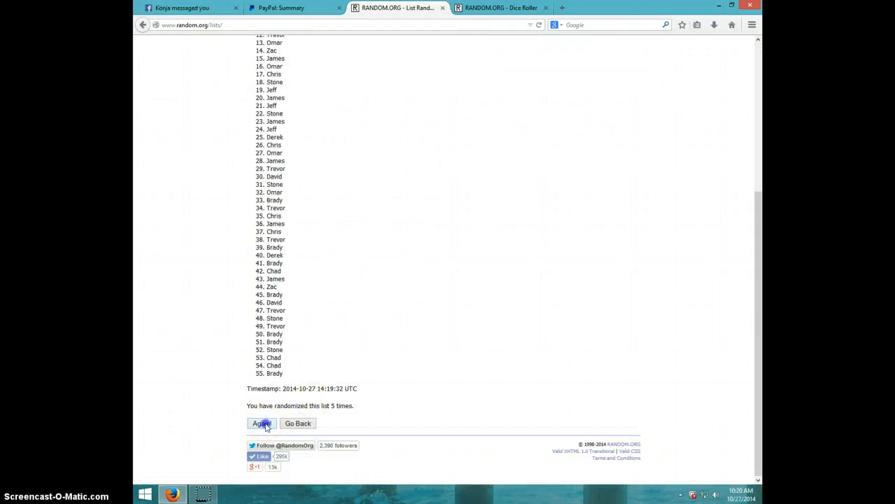
pyautogui.click(260, 423)
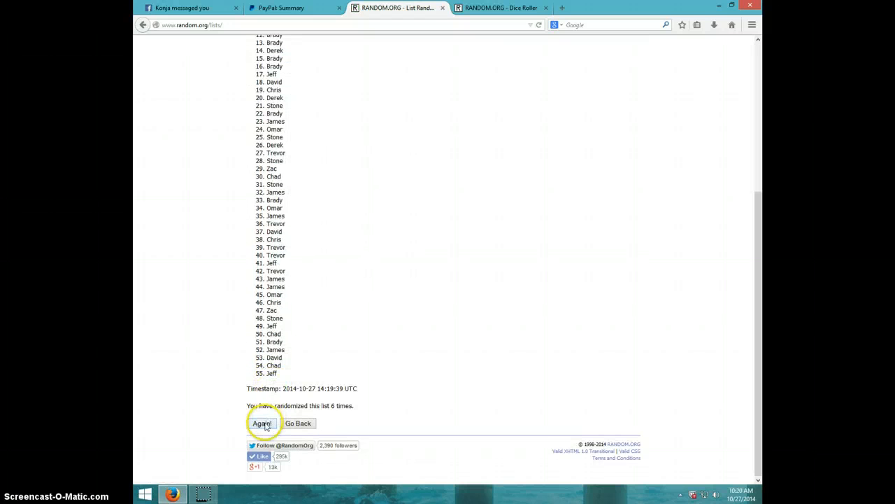
pyautogui.click(262, 422)
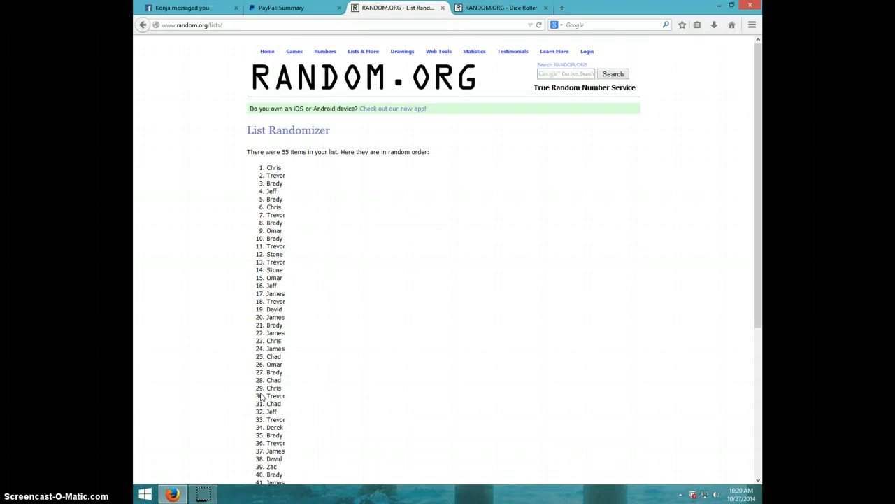
pyautogui.scroll(-3)
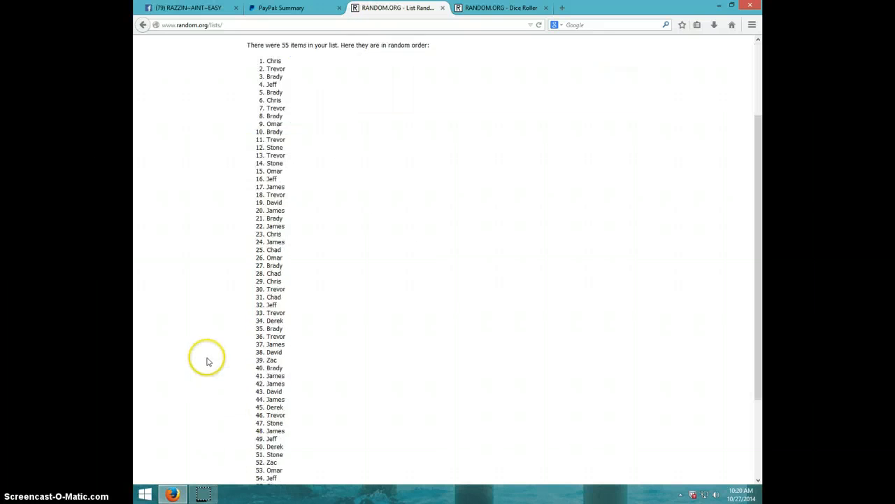
pyautogui.scroll(-3)
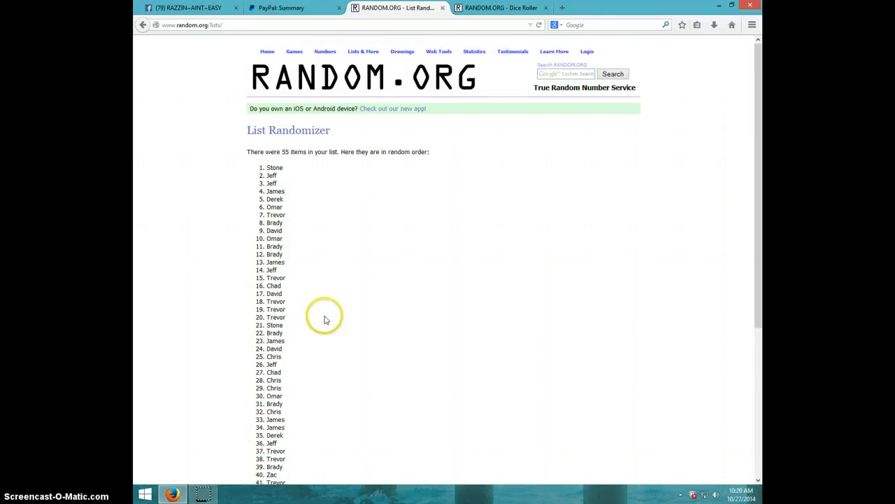
pyautogui.scroll(-3)
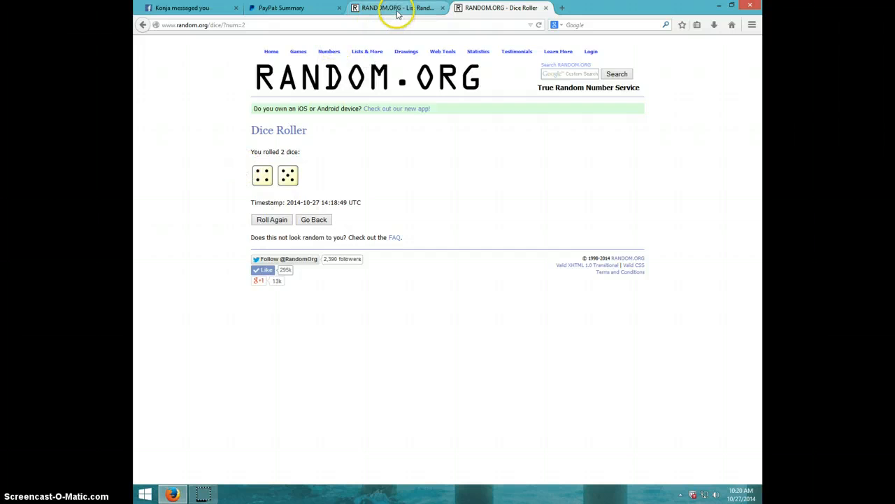
# Step: Check the clock and shuffle the list a ninth time, highlighting Trevor in first place
pyautogui.click(395, 8)
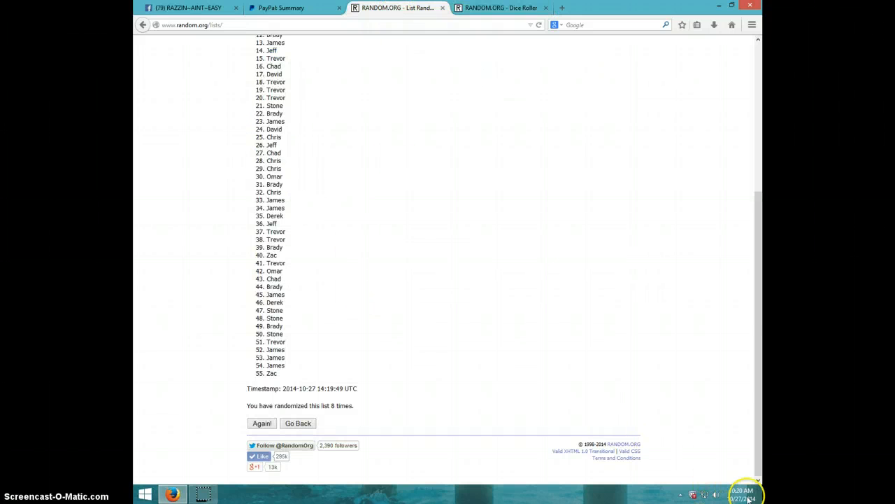
pyautogui.click(744, 493)
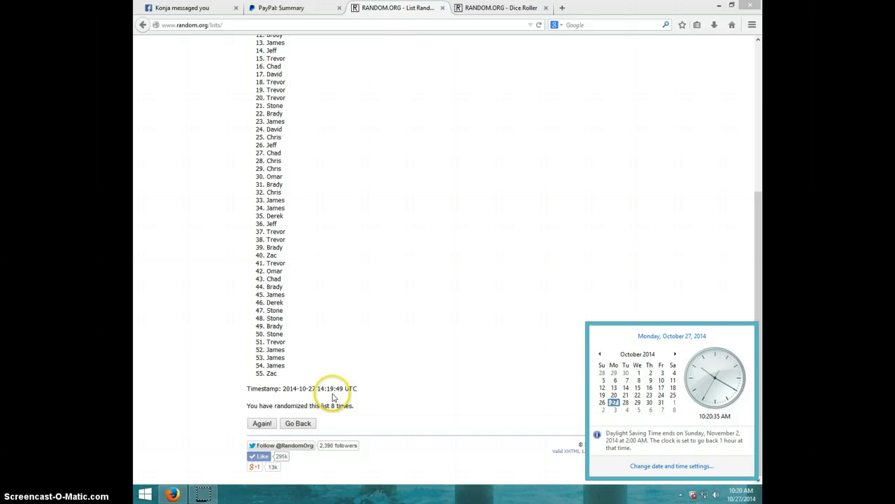
pyautogui.click(262, 422)
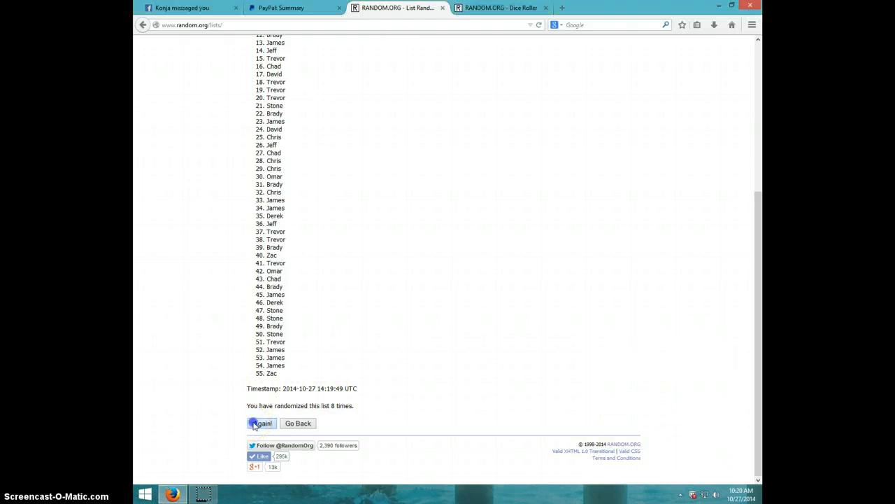
pyautogui.click(261, 423)
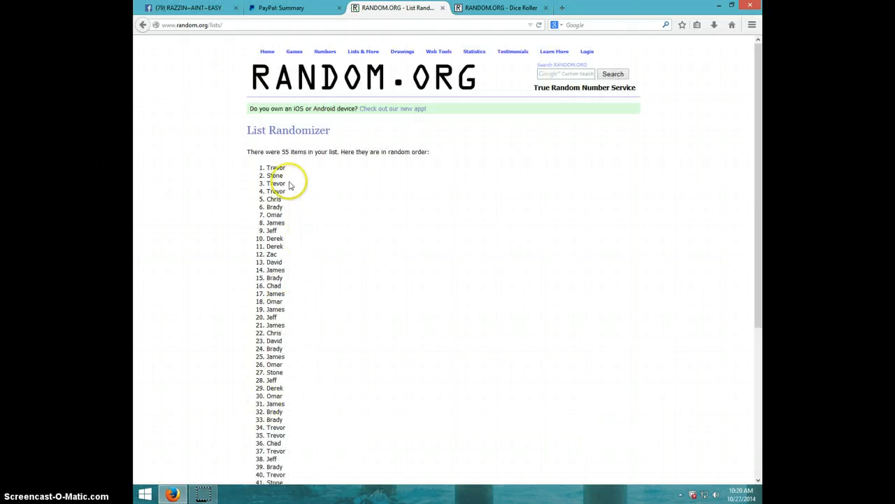
pyautogui.doubleClick(275, 167)
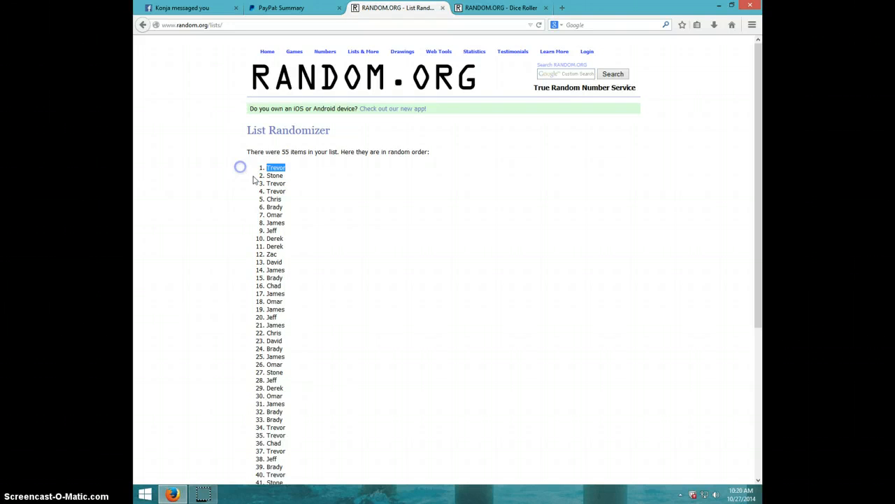
pyautogui.scroll(-3)
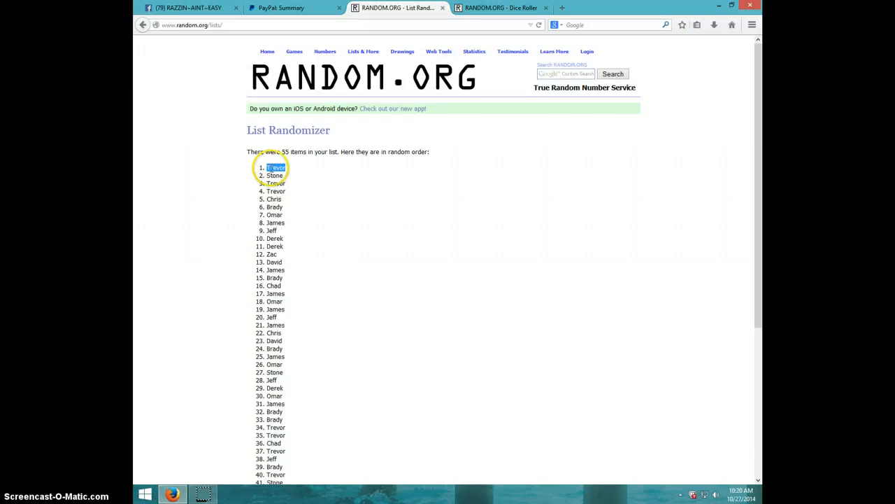
pyautogui.click(501, 8)
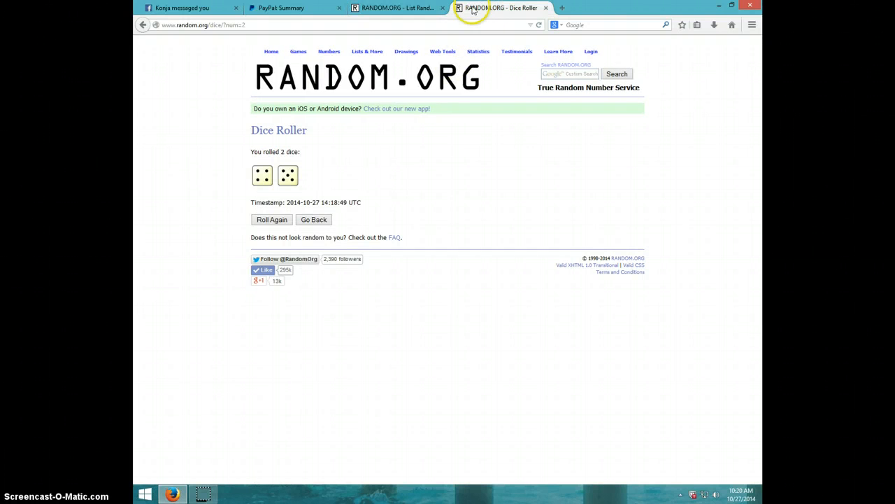
# Step: Show the Trevor-topped list with the clock, then comment DONE on Facebook and show the time
pyautogui.click(398, 8)
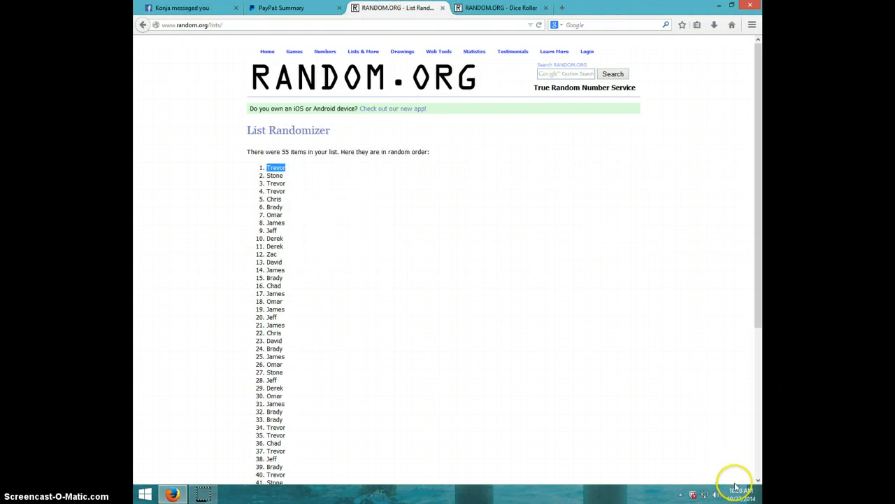
pyautogui.click(736, 493)
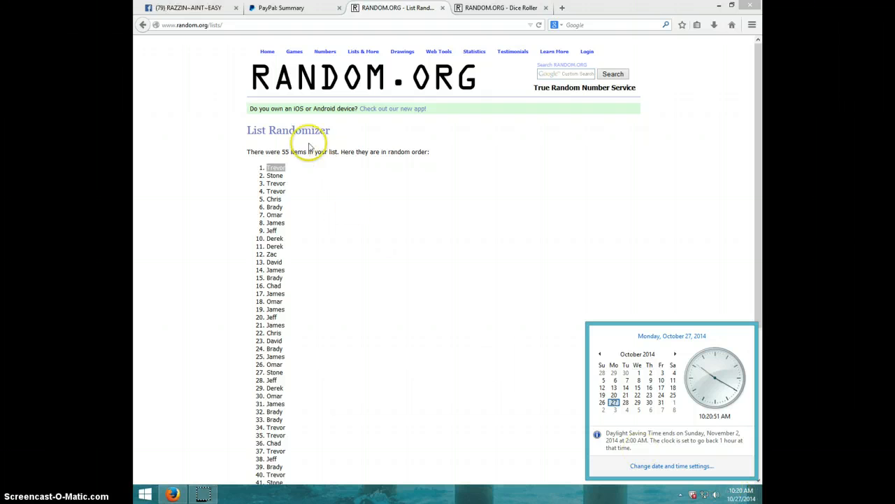
pyautogui.click(188, 8)
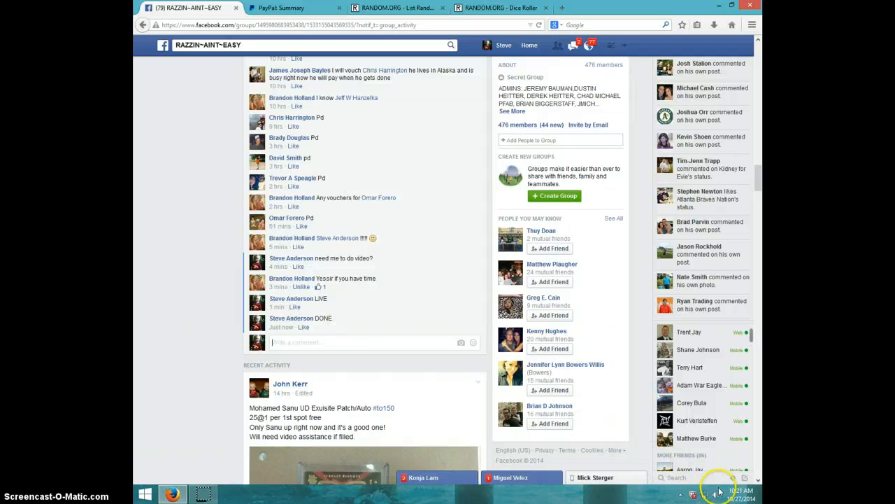
pyautogui.click(718, 493)
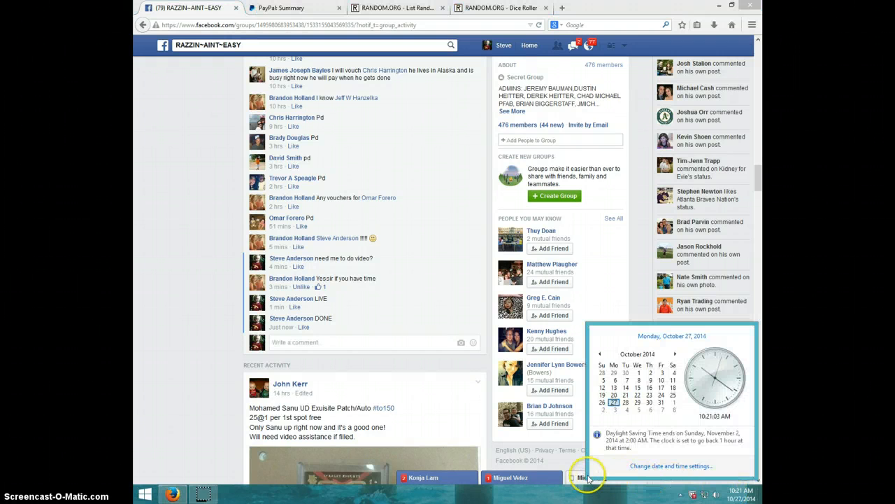